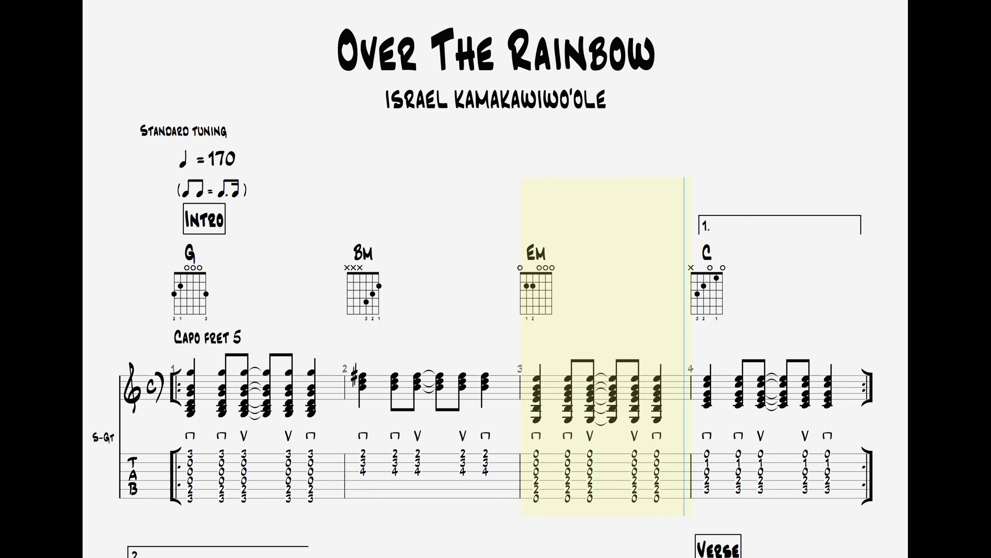
scroll(down, 3)
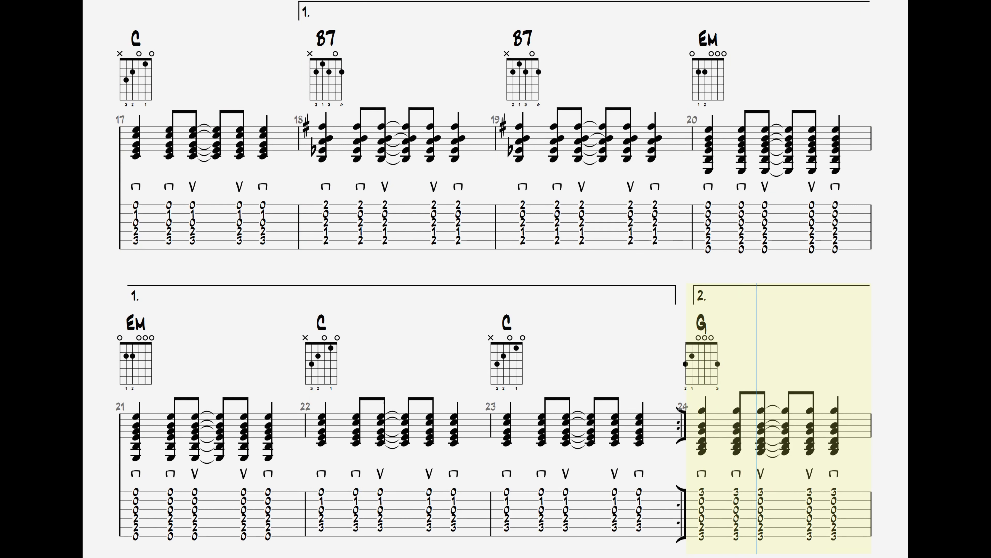
scroll(down, 3)
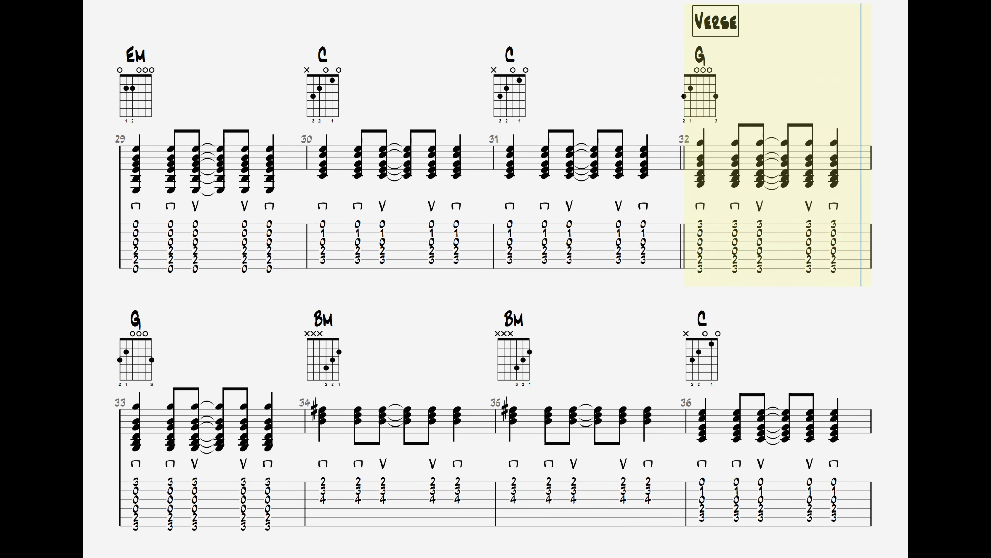
scroll(down, 3)
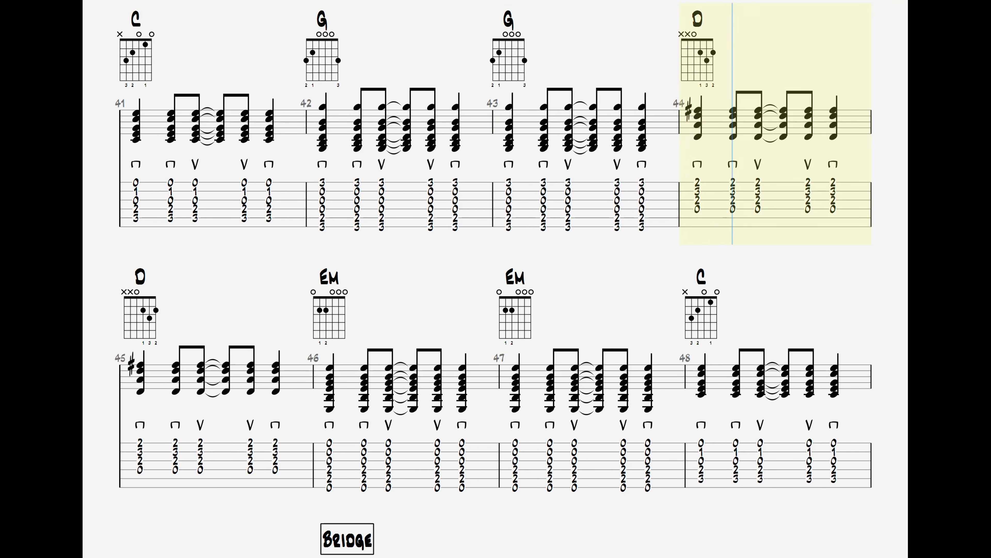
scroll(down, 3)
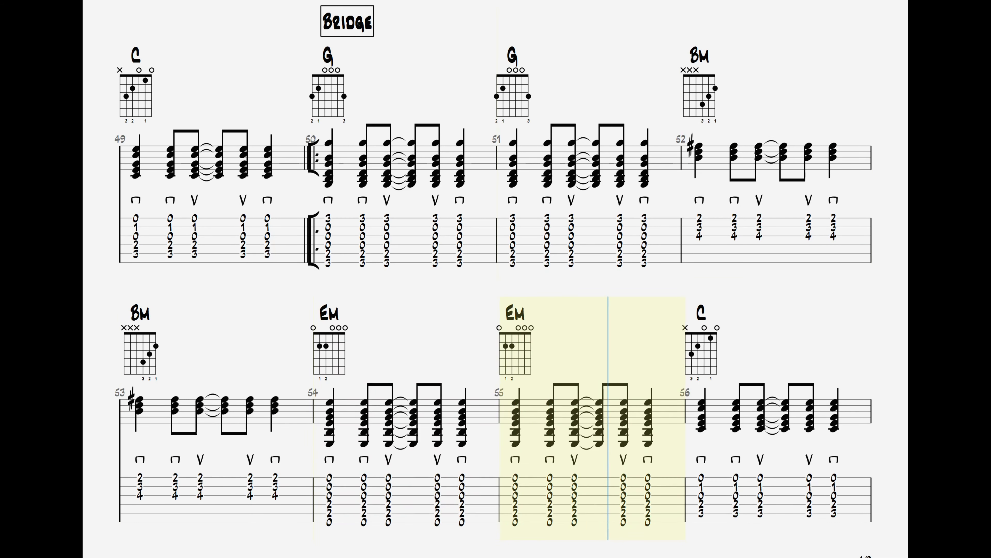
scroll(down, 3)
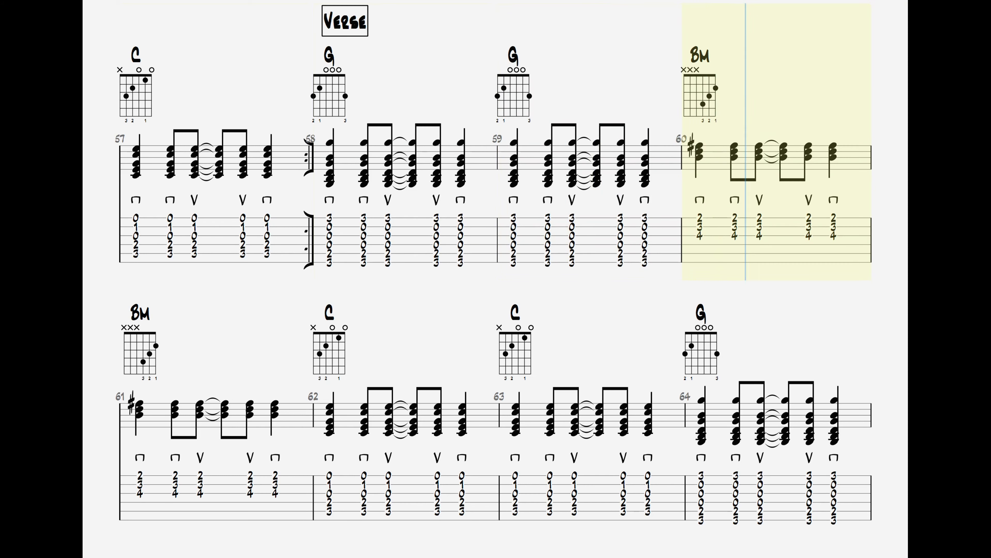
scroll(down, 3)
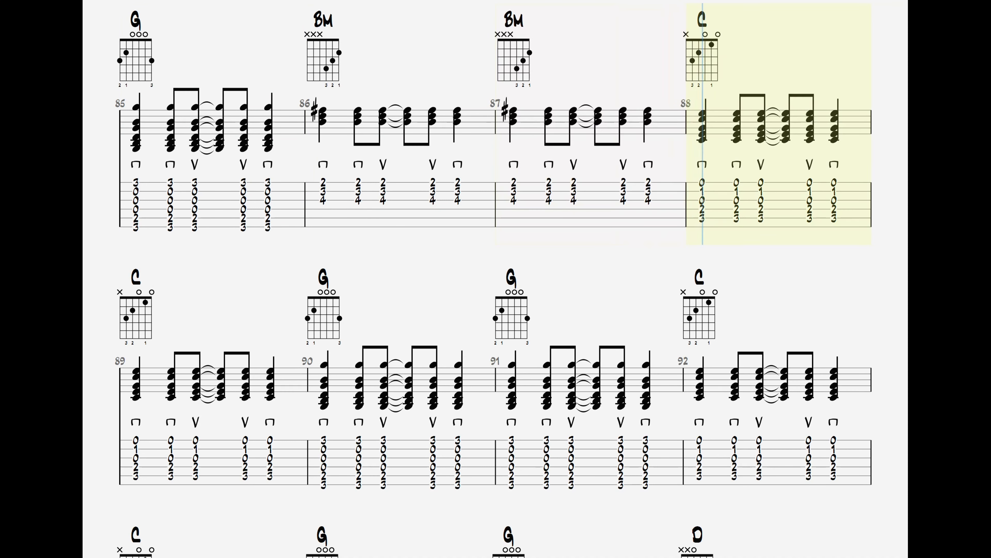
scroll(down, 3)
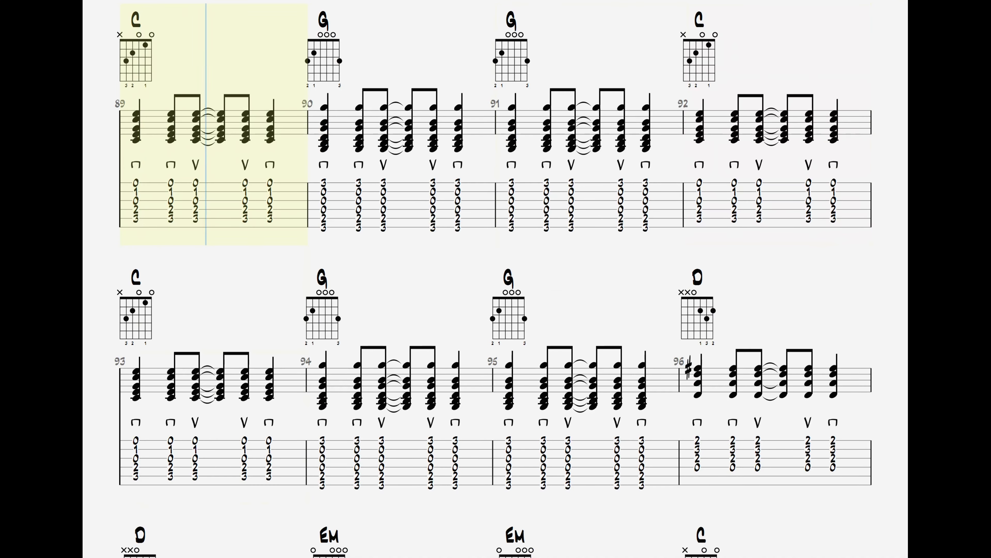